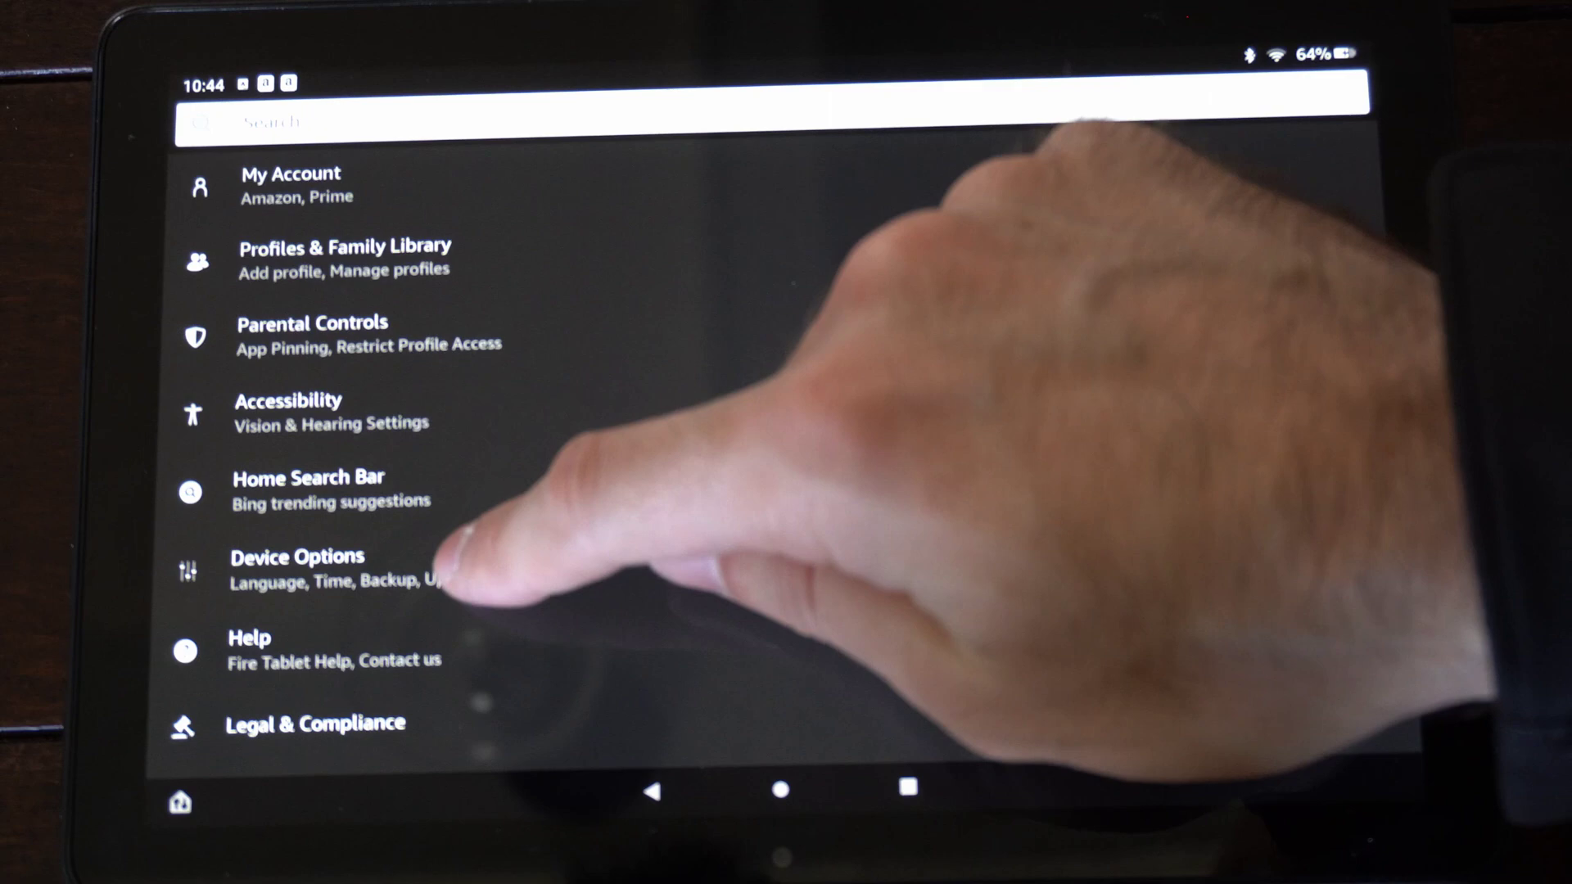
- Open Device Options and scroll to the Developer Options entry
{"action": "left_click", "coordinate": [298, 556]}
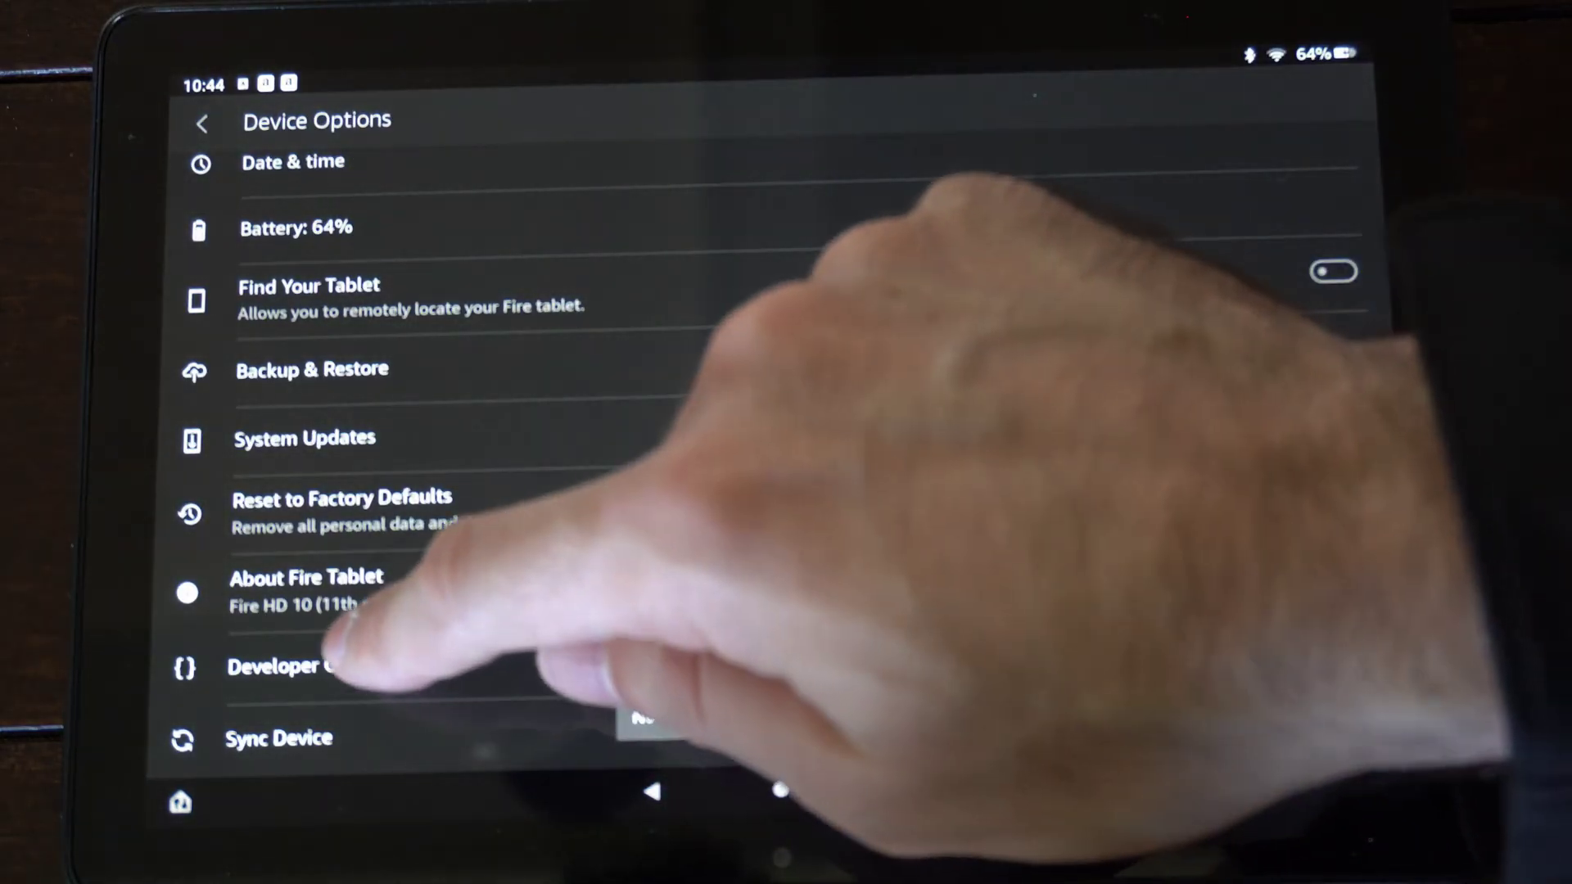
{"action": "left_click", "coordinate": [279, 667]}
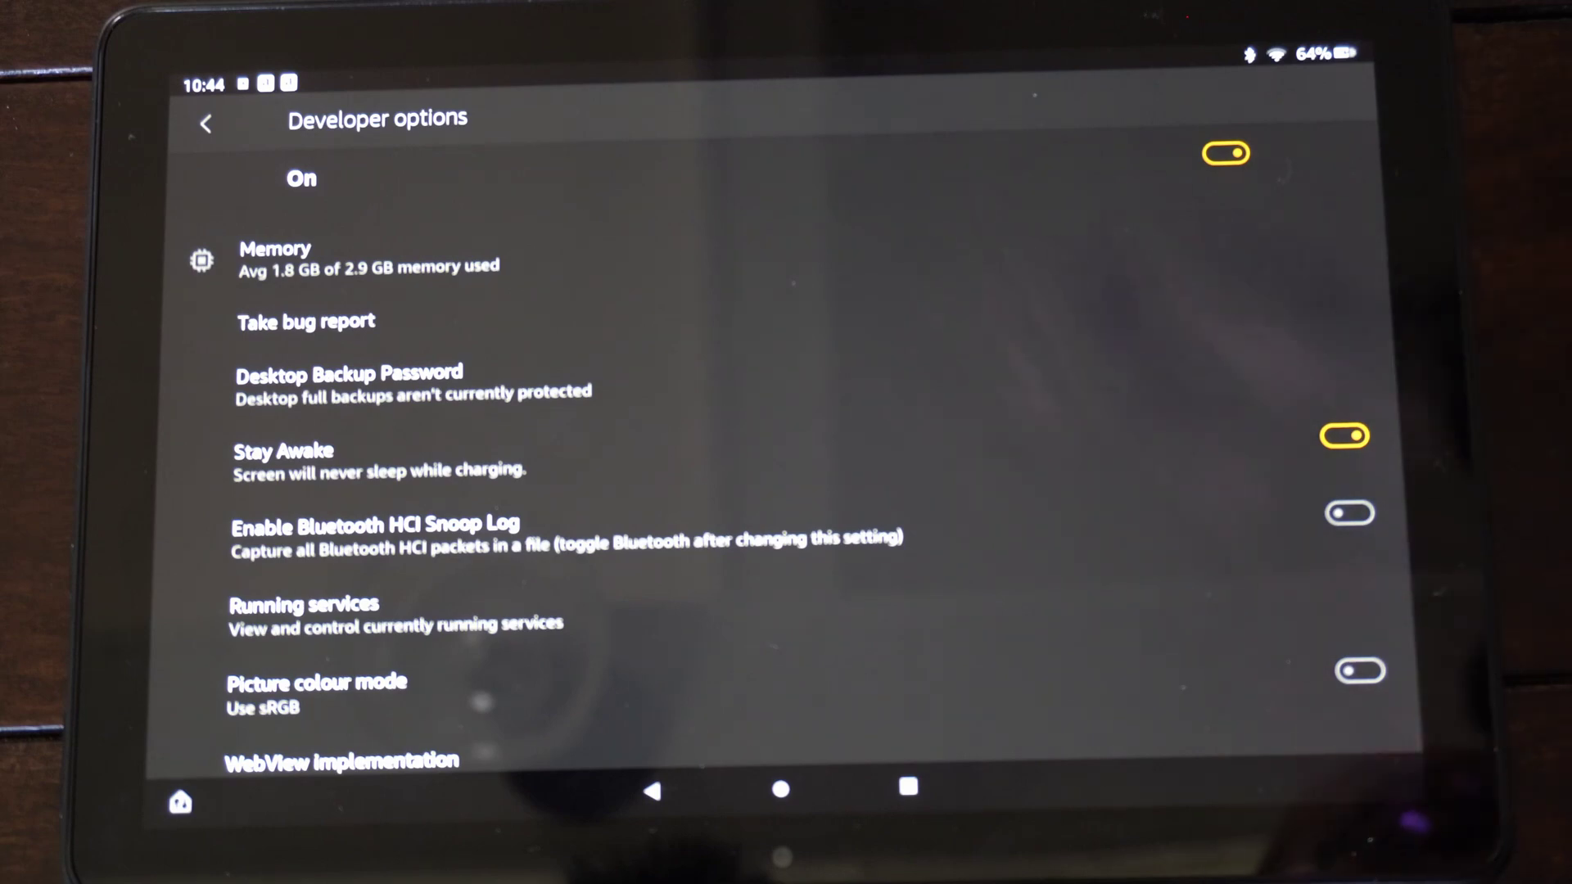
{"action": "left_click", "coordinate": [203, 121]}
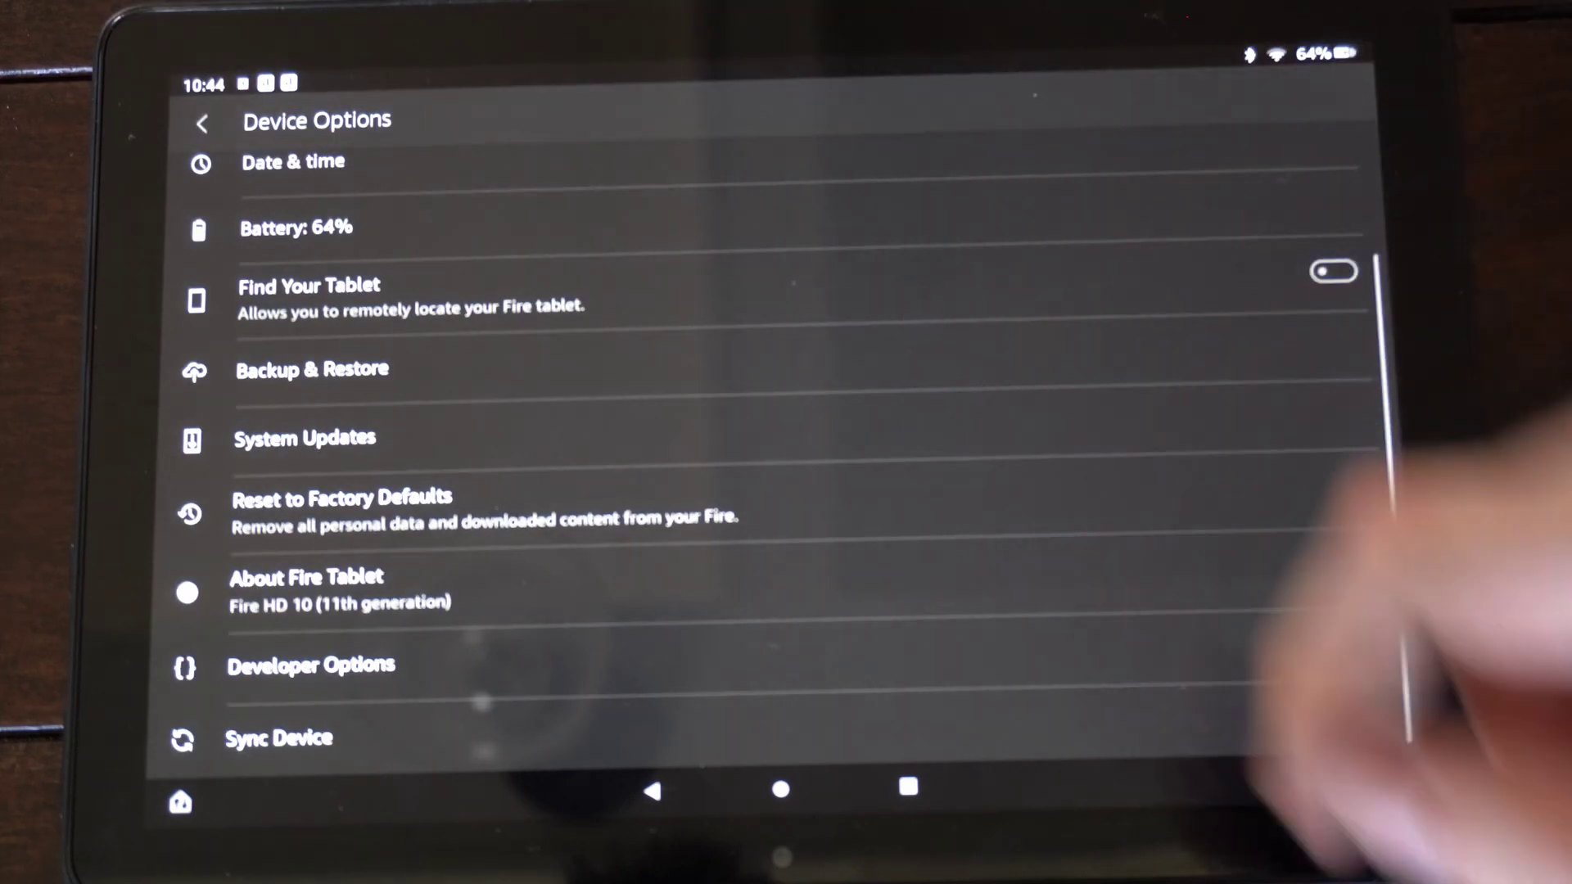